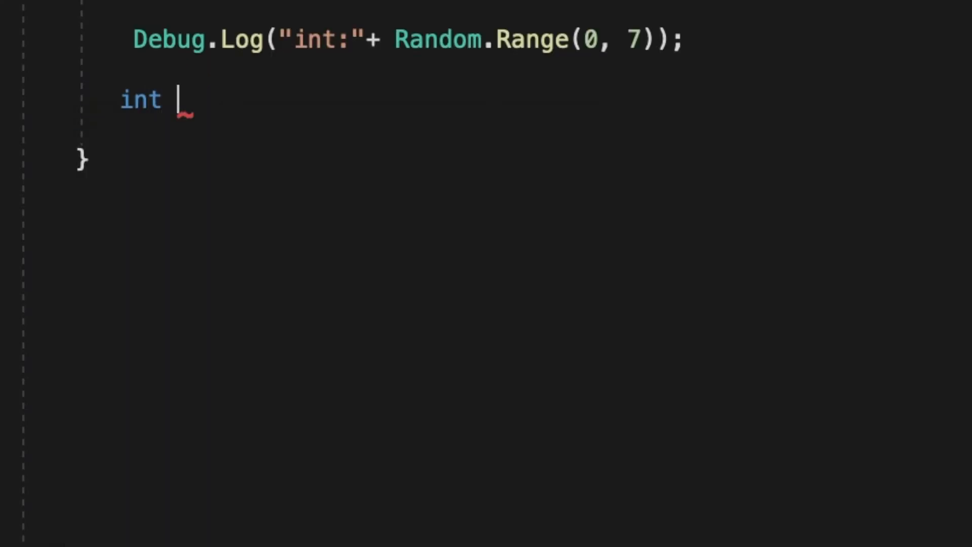
Type 'int i = Random.Range(1, 100);' below the integer Debug.Log line
{"action": "type", "text": "i ="}
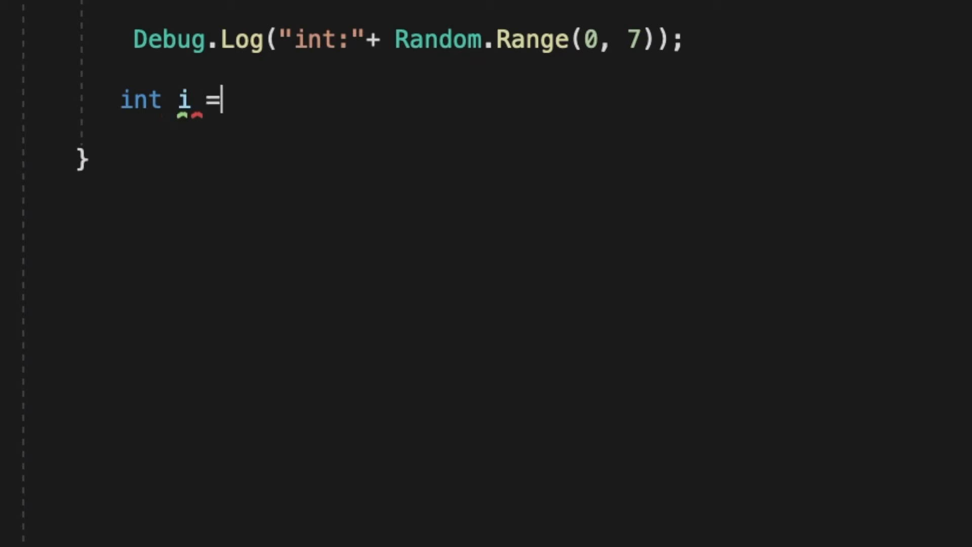
{"action": "type", "text": "Re"}
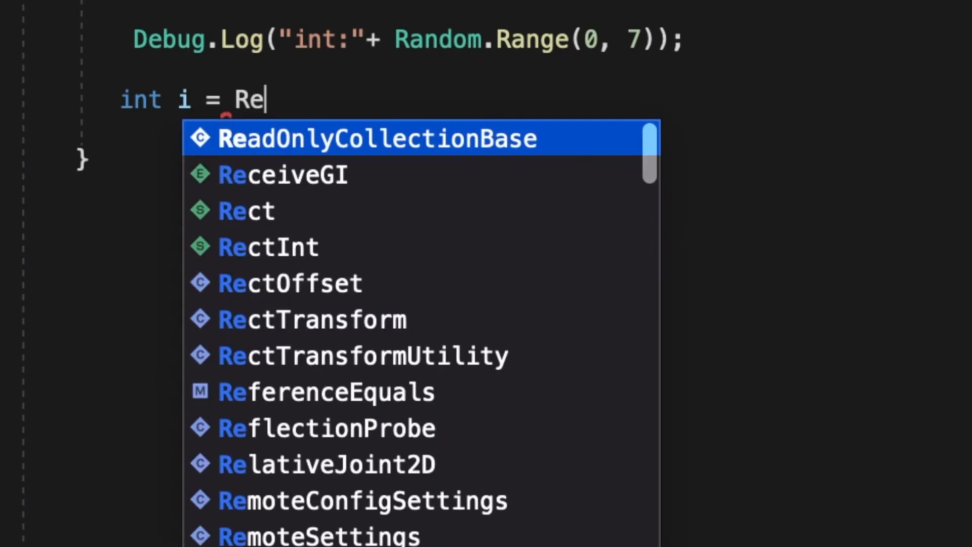
{"action": "type", "text": "andom.Range(1"}
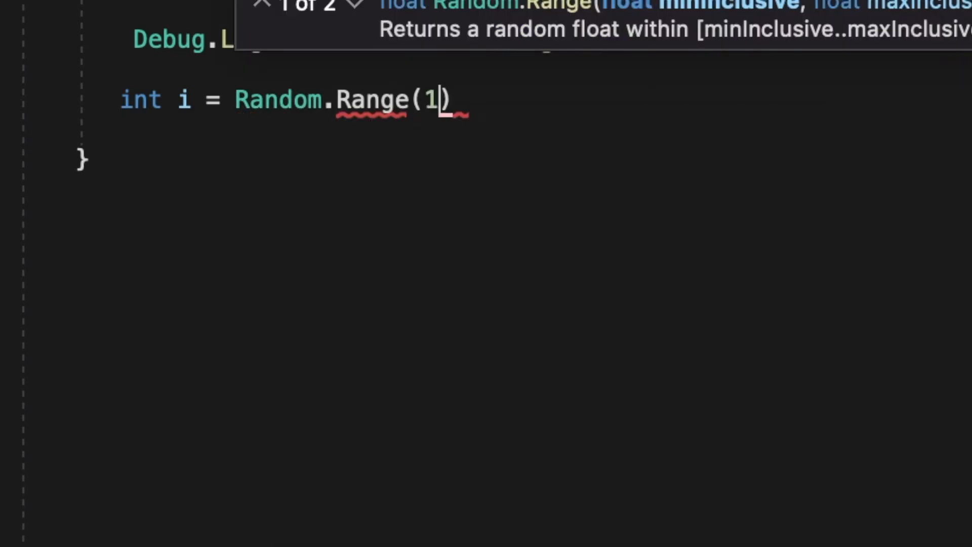
{"action": "type", "text": ","}
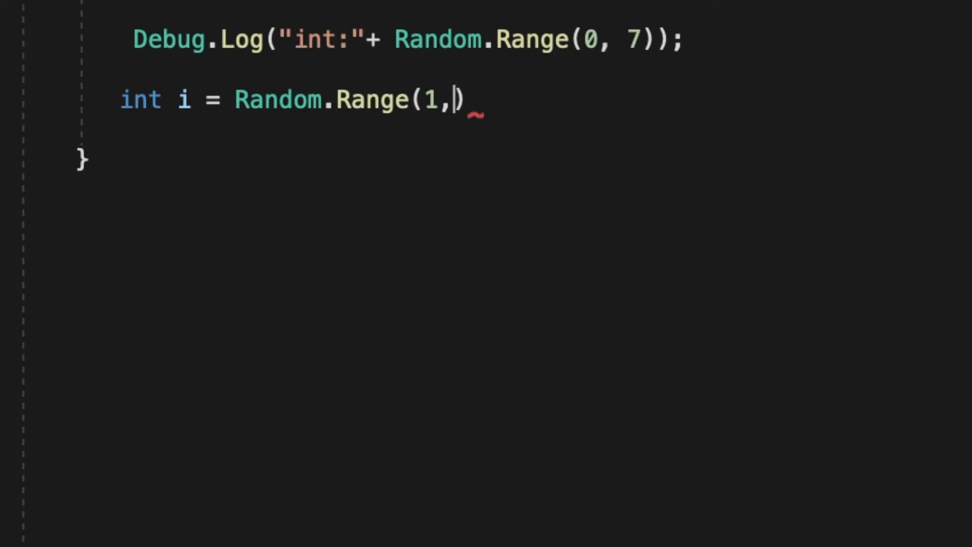
{"action": "type", "text": "100);"}
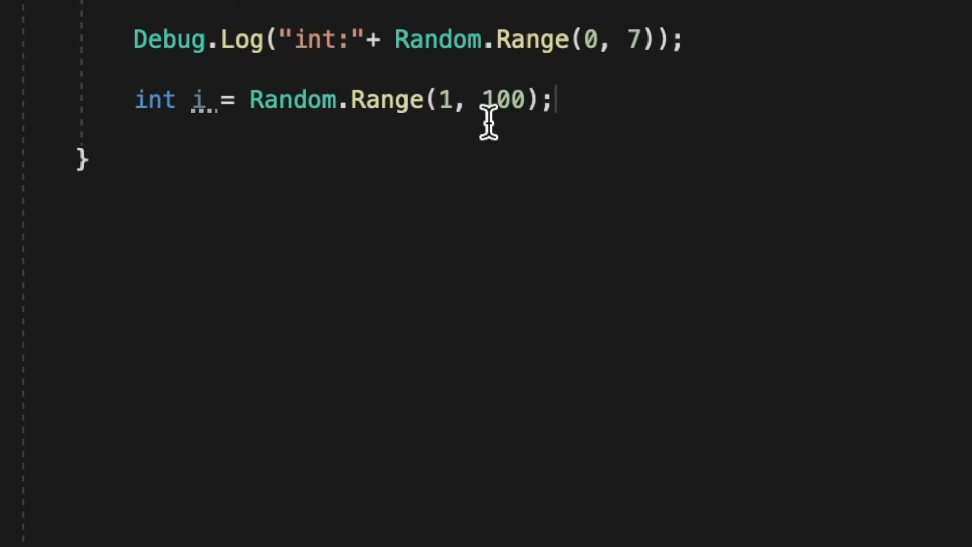
{"action": "mouse_move", "coordinate": [586, 180]}
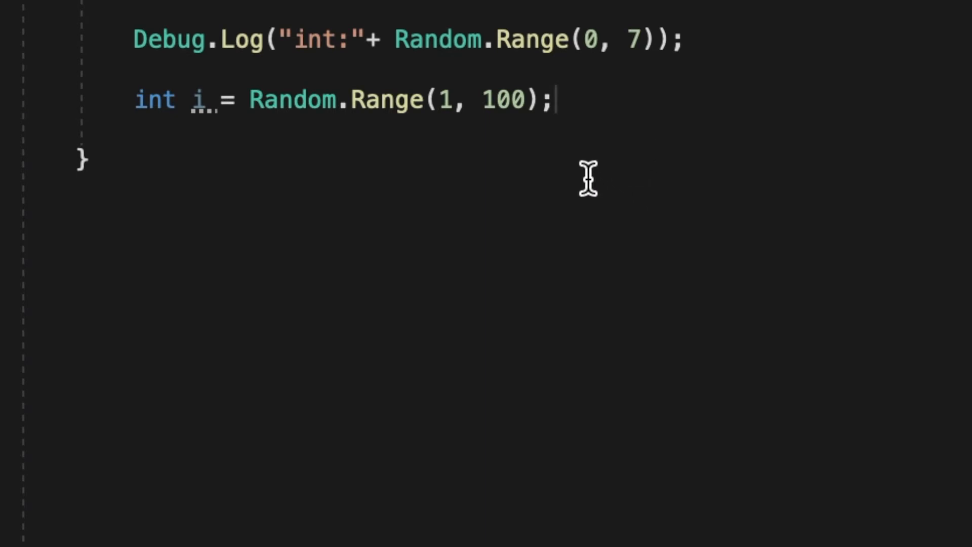
{"action": "mouse_move", "coordinate": [404, 225]}
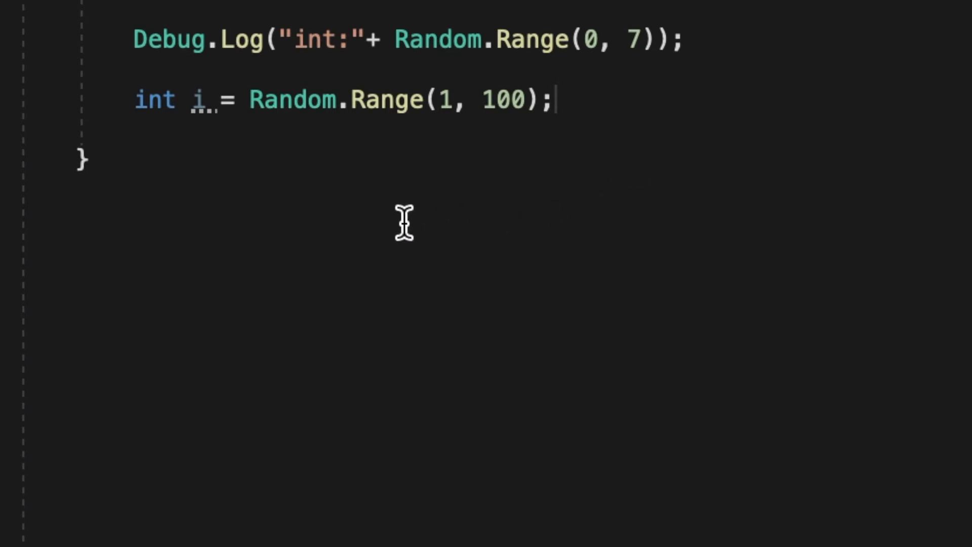
Log Random.Range(0f, 7f) as 'float:' and Random.ColorHSV(0, 1) as 'Color:', replacing int i
{"action": "type", "text": "Debug.Log(\"float:\" + Random.Range(0f, 7f));"}
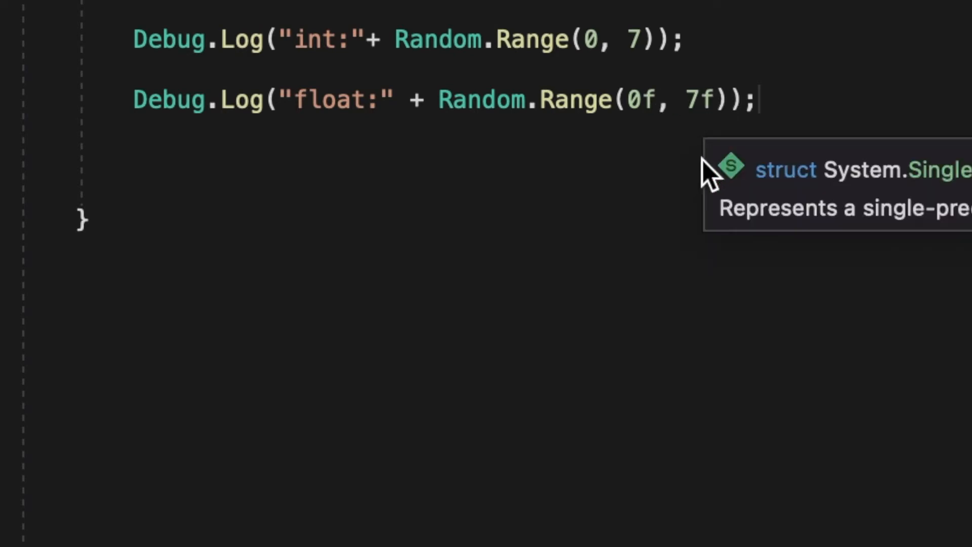
{"action": "mouse_move", "coordinate": [607, 118]}
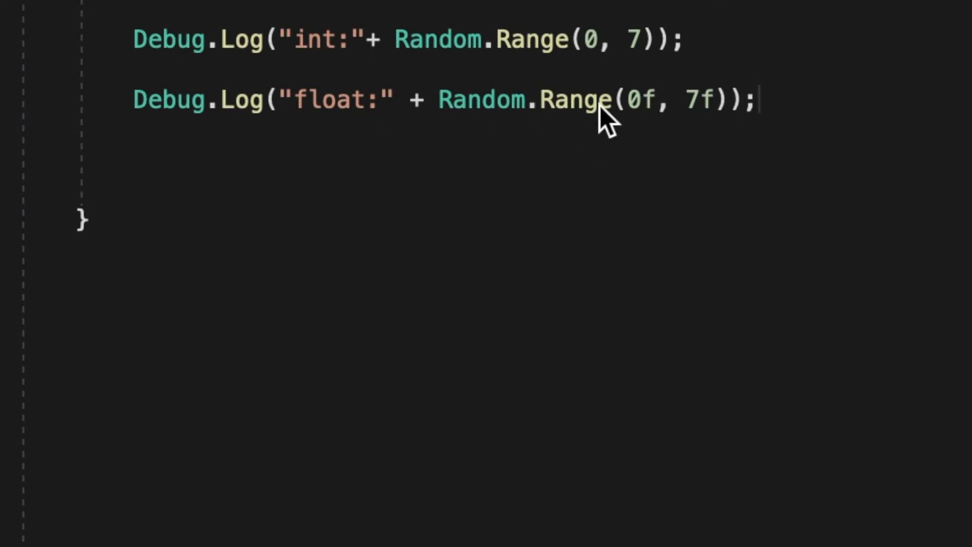
{"action": "type", "text": "Debug.Log(\"Color:\" + Random.ColorHSV(0, 1));"}
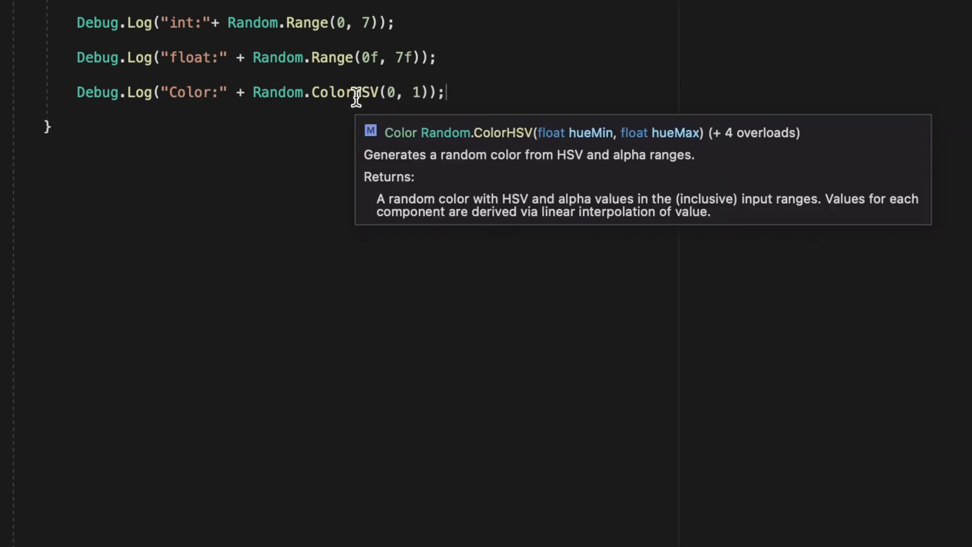
{"action": "mouse_move", "coordinate": [521, 118]}
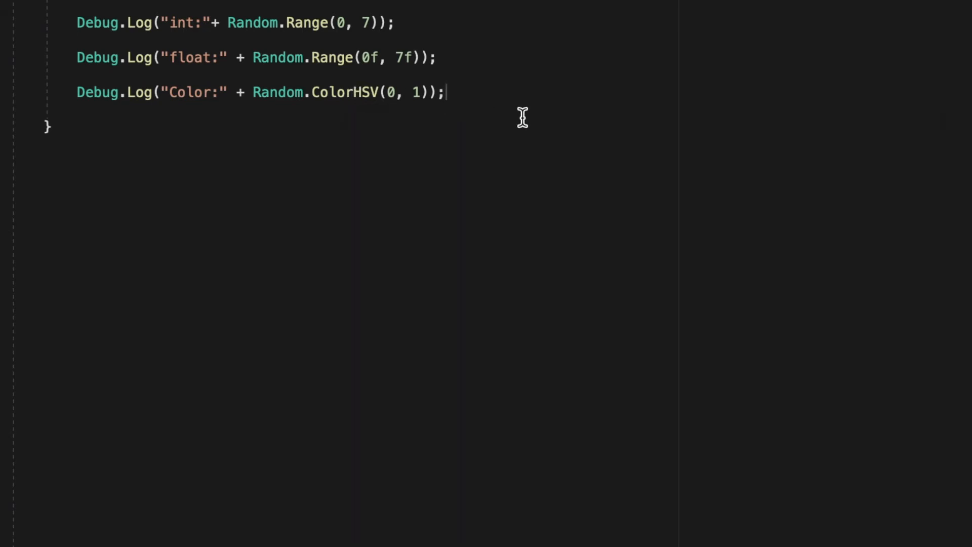
{"action": "mouse_move", "coordinate": [360, 100]}
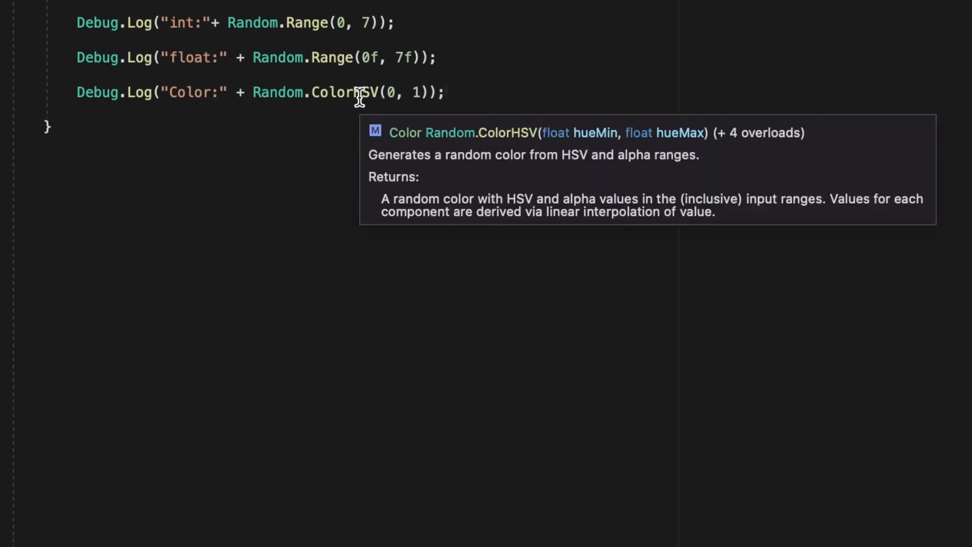
{"action": "type", "text": ",0.3f,0.6f,"}
{"action": "type", "text": "Debug.Log(\"Value between 0-1:\" + Random.value);"}
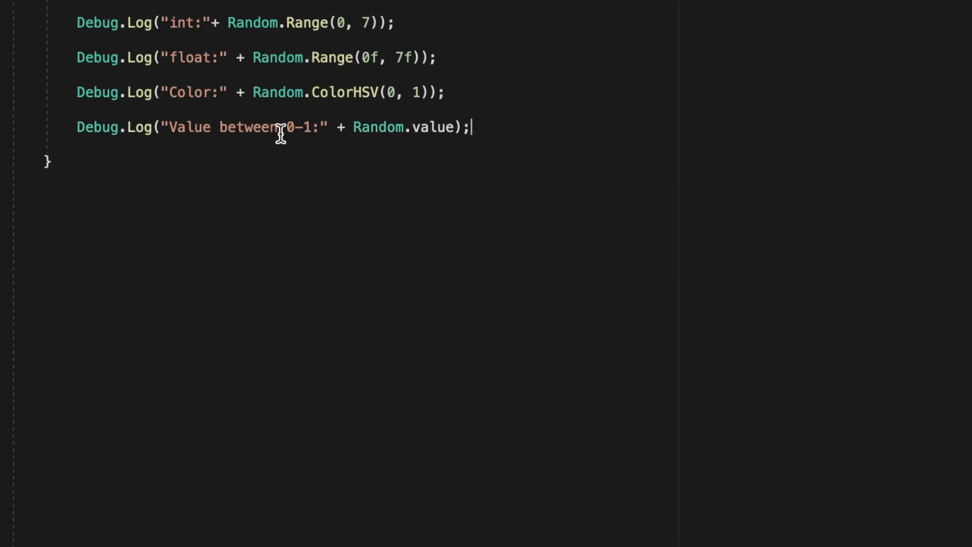
Add Debug.Log lines printing Random.rotationUniform and Random.rotation in Start()
{"action": "type", "text": "\" \""}
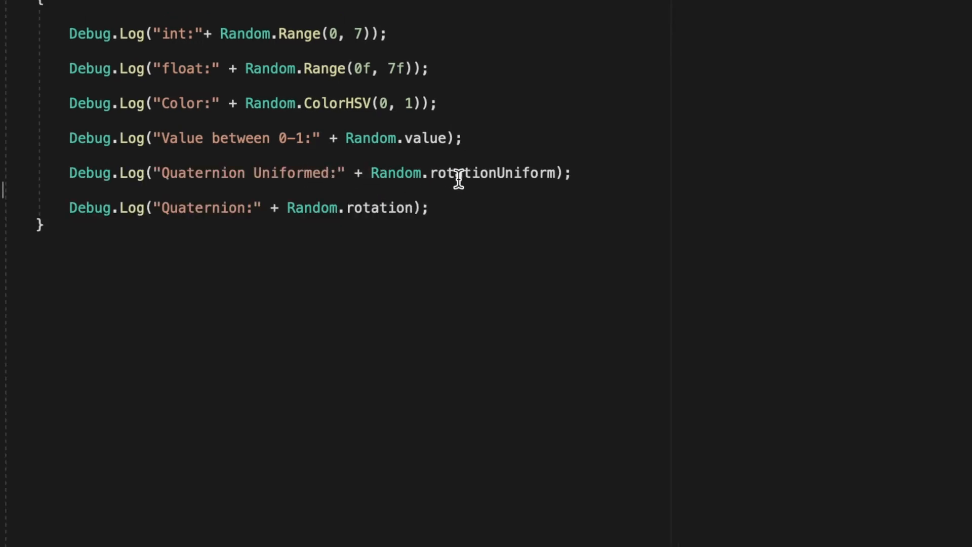
{"action": "mouse_move", "coordinate": [379, 208]}
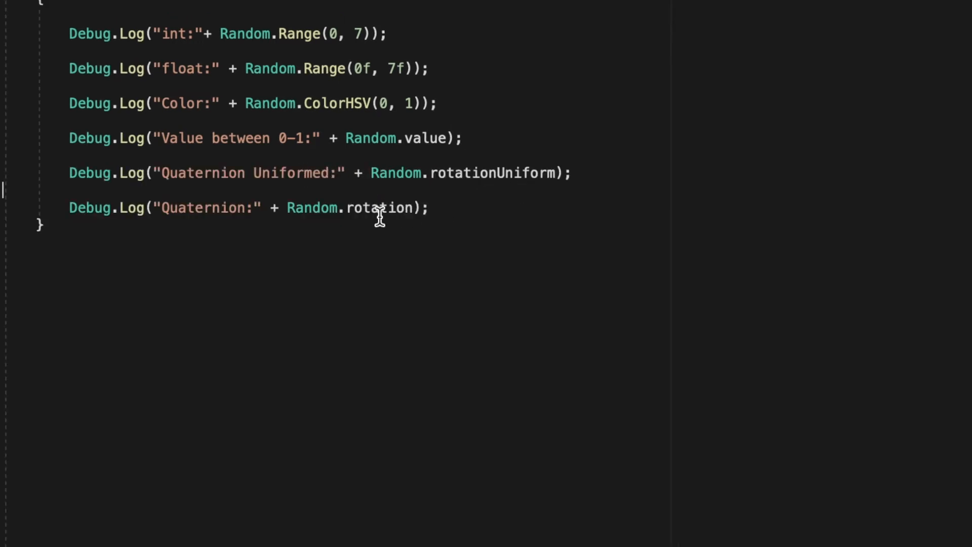
{"action": "mouse_move", "coordinate": [378, 208]}
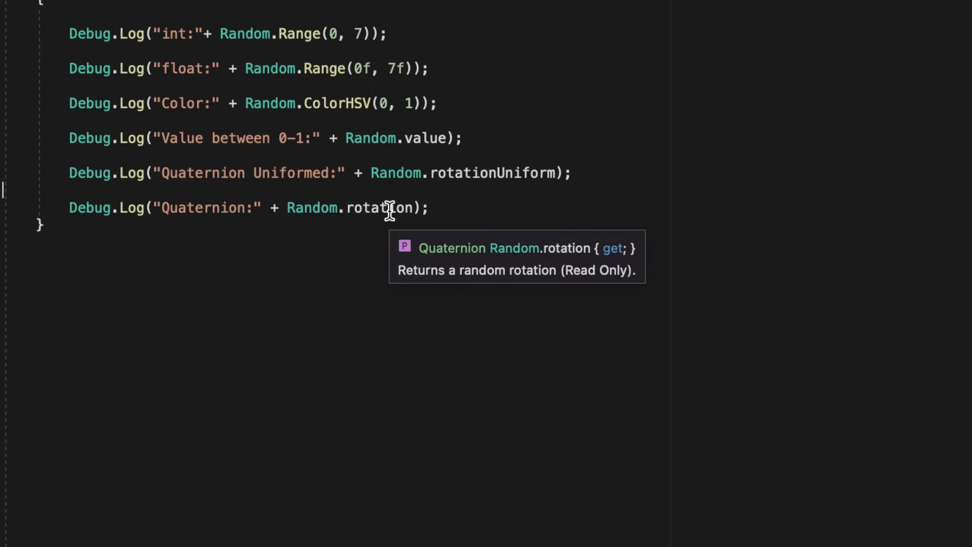
{"action": "mouse_move", "coordinate": [390, 220]}
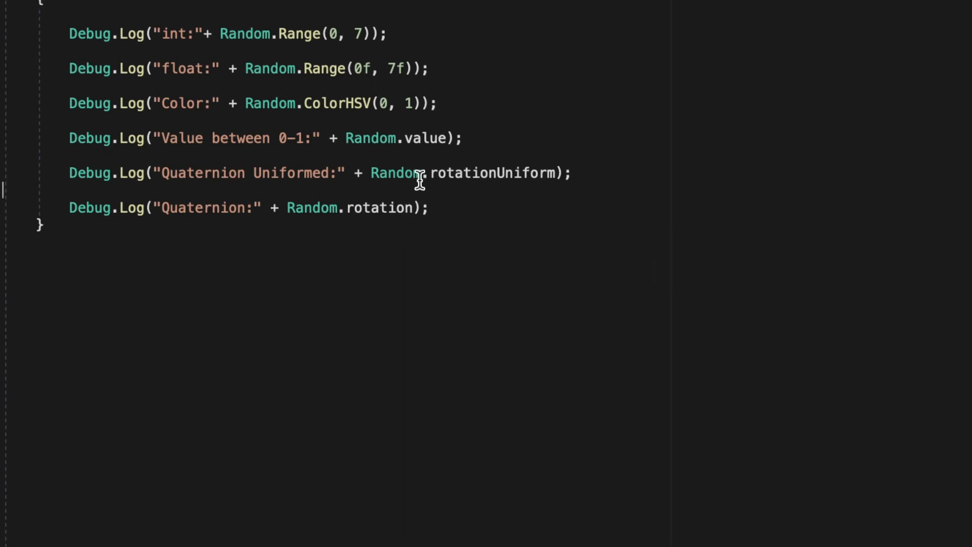
{"action": "mouse_move", "coordinate": [465, 180]}
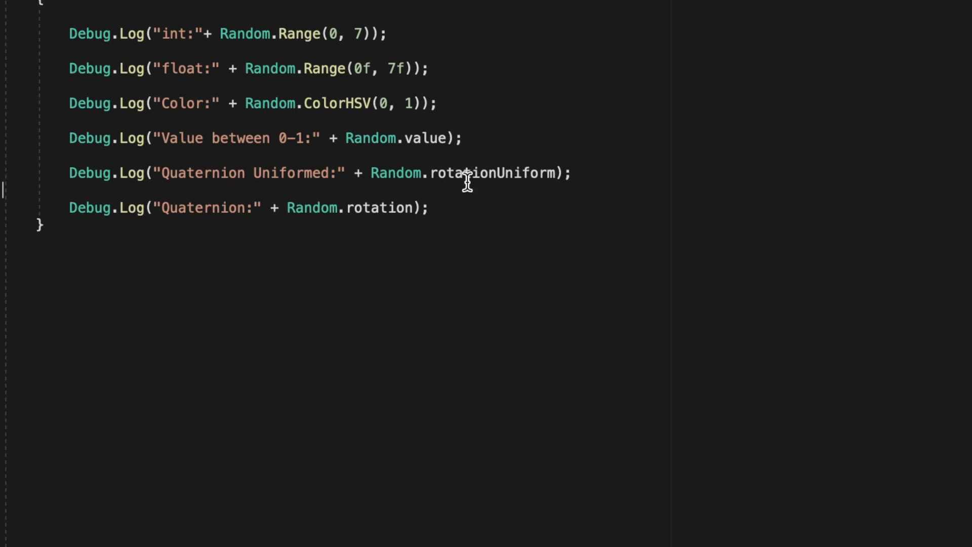
{"action": "mouse_move", "coordinate": [522, 183]}
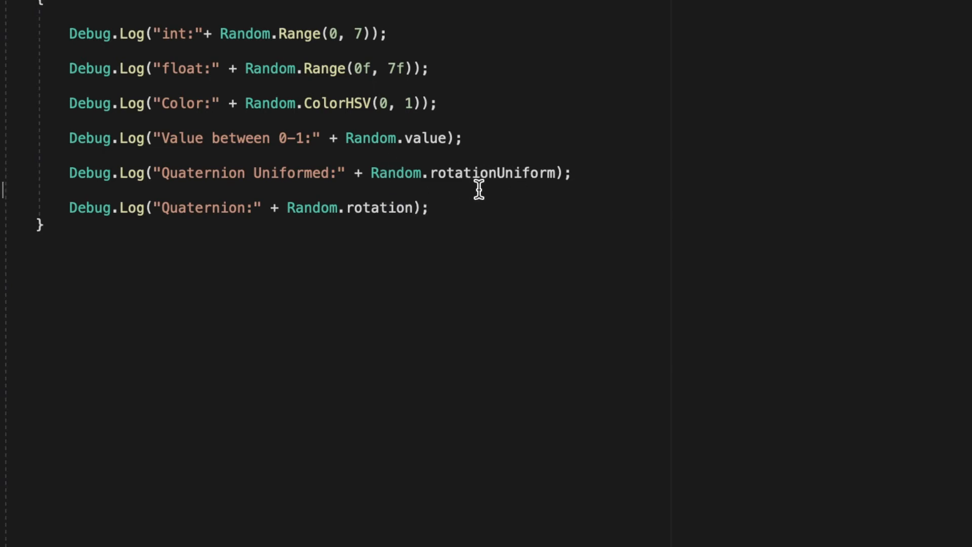
{"action": "mouse_move", "coordinate": [530, 188]}
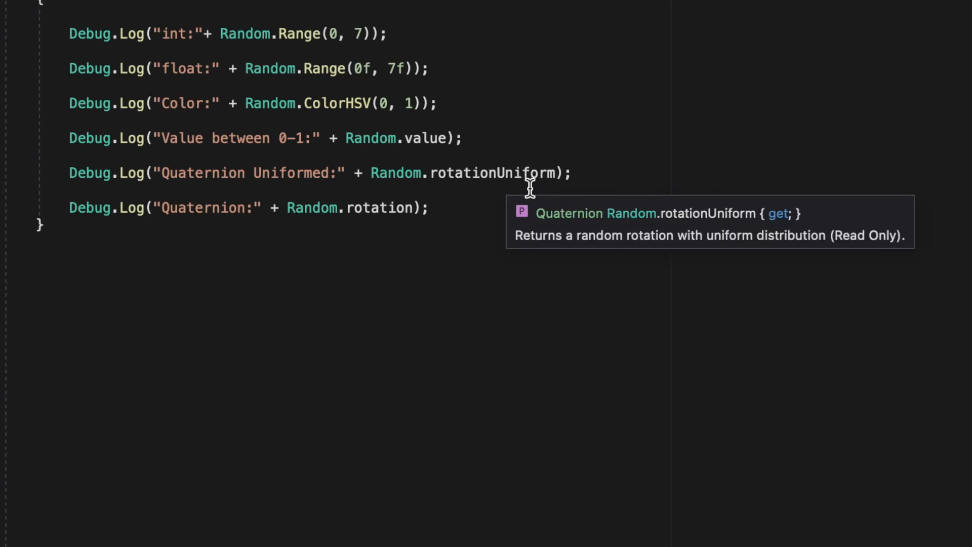
{"action": "mouse_move", "coordinate": [550, 214]}
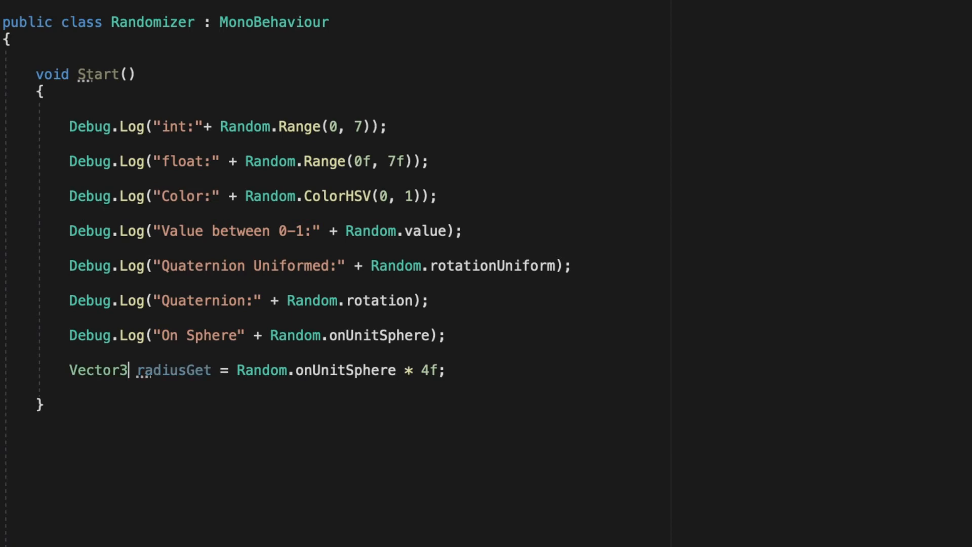
Delete the radiusGet line and log Random.insideUnitSphere and Random.insideUnitCircle
{"action": "double_click", "coordinate": [96, 369]}
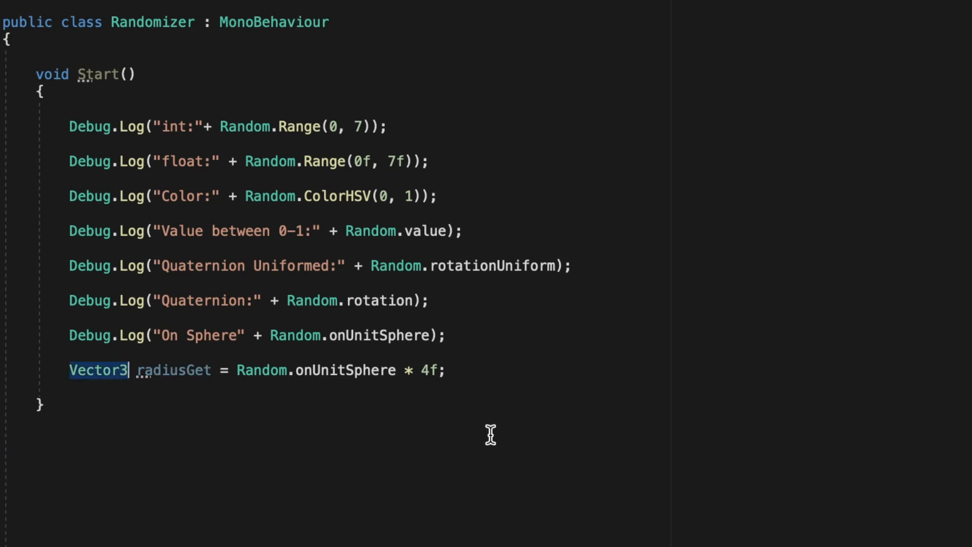
{"action": "mouse_move", "coordinate": [461, 374]}
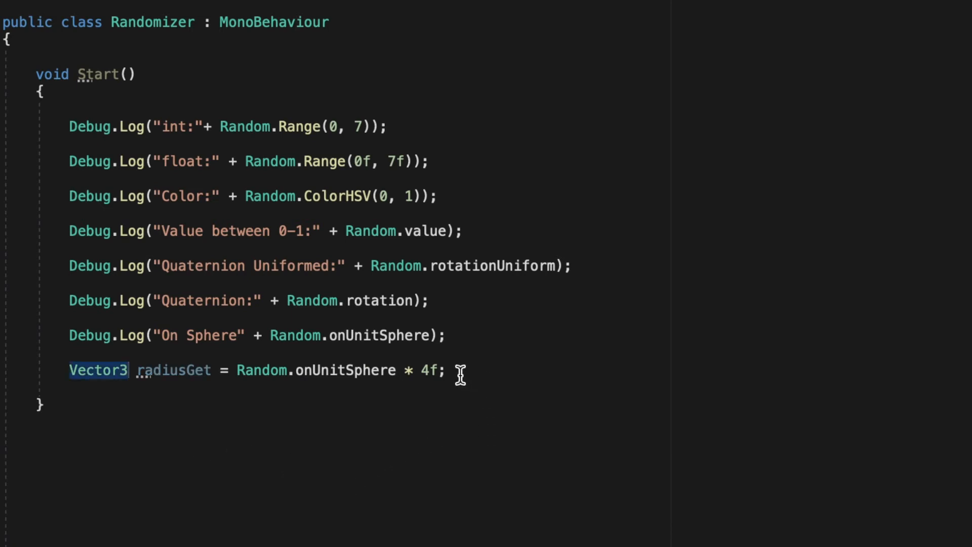
{"action": "mouse_move", "coordinate": [434, 370]}
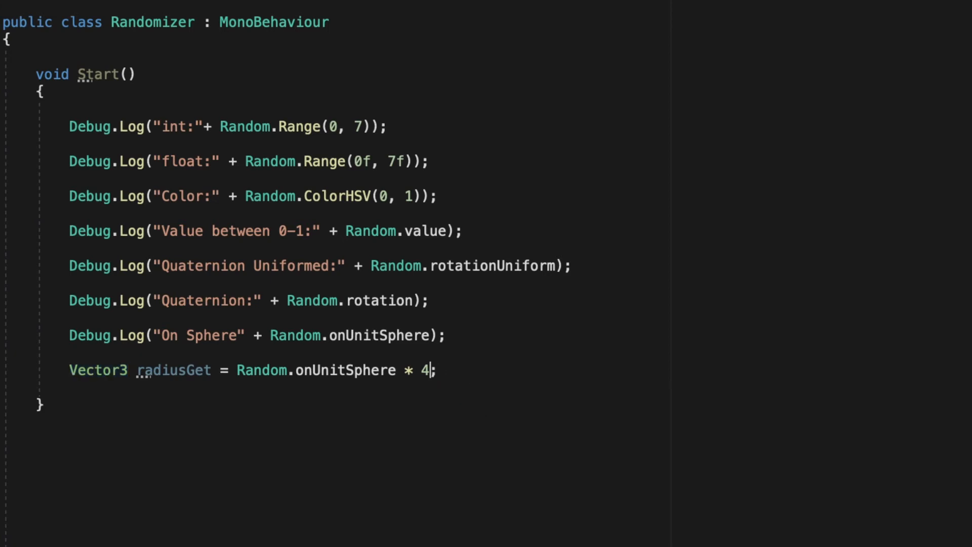
{"action": "mouse_move", "coordinate": [440, 415]}
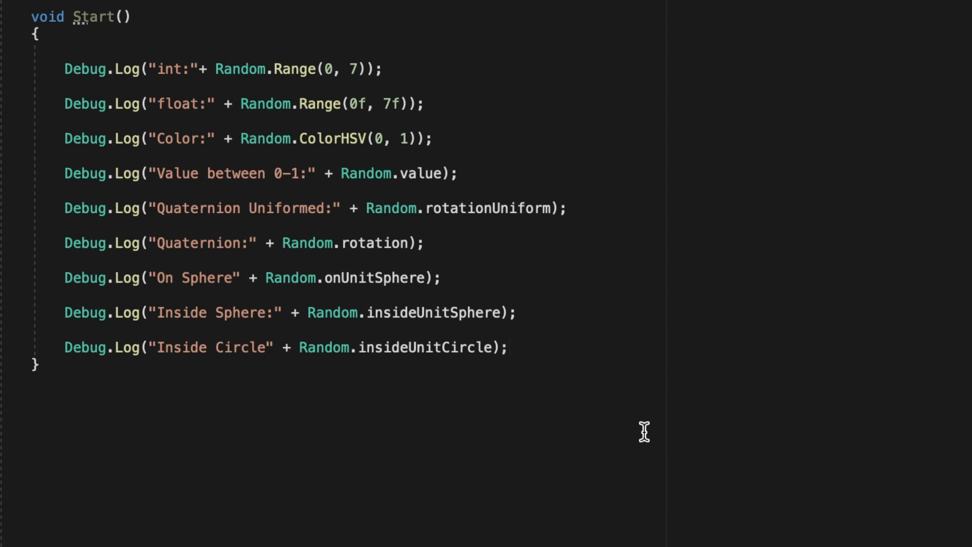
{"action": "left_click", "coordinate": [509, 348]}
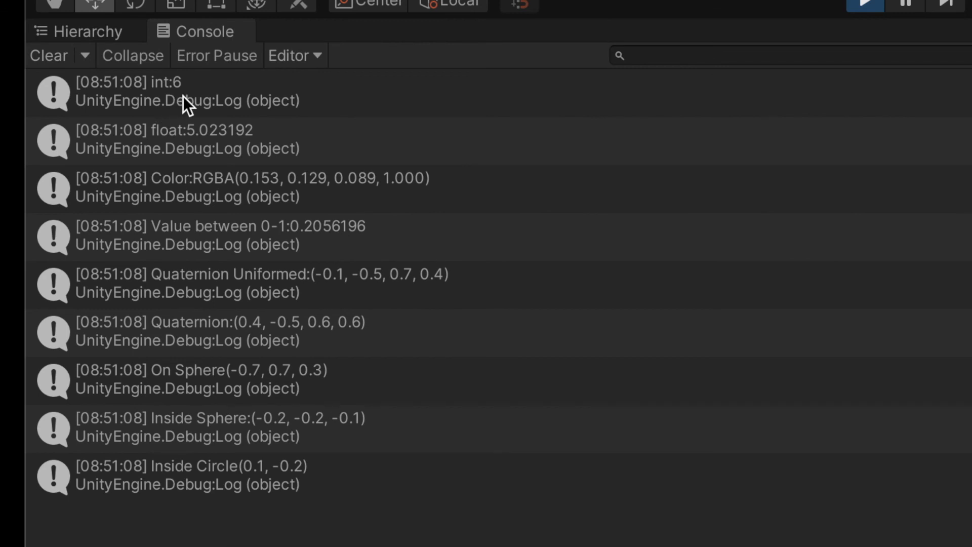
{"action": "mouse_move", "coordinate": [174, 168]}
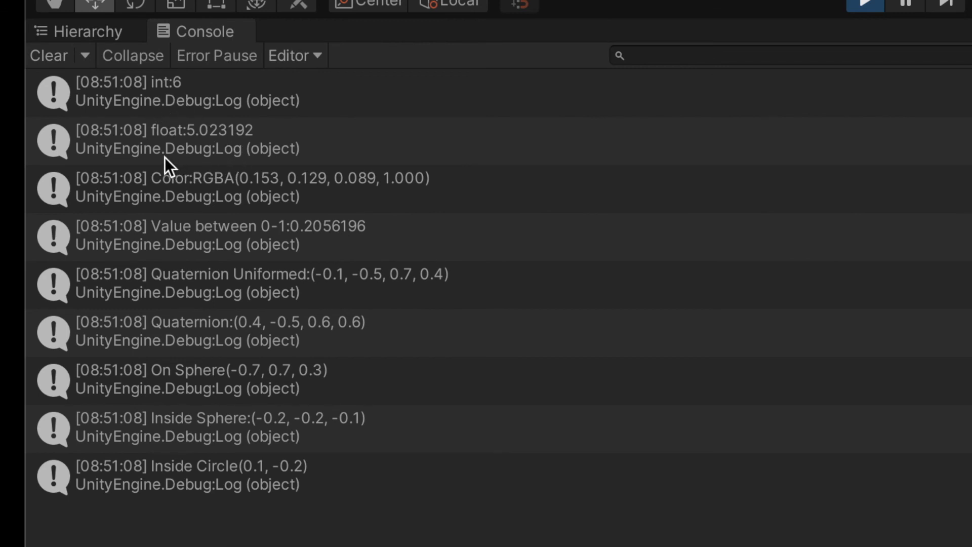
{"action": "mouse_move", "coordinate": [206, 150]}
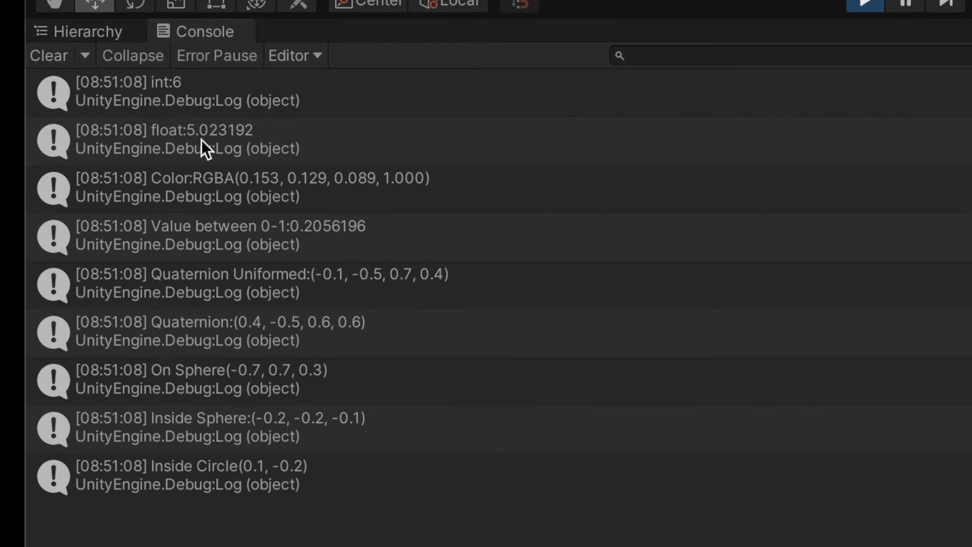
{"action": "mouse_move", "coordinate": [211, 228]}
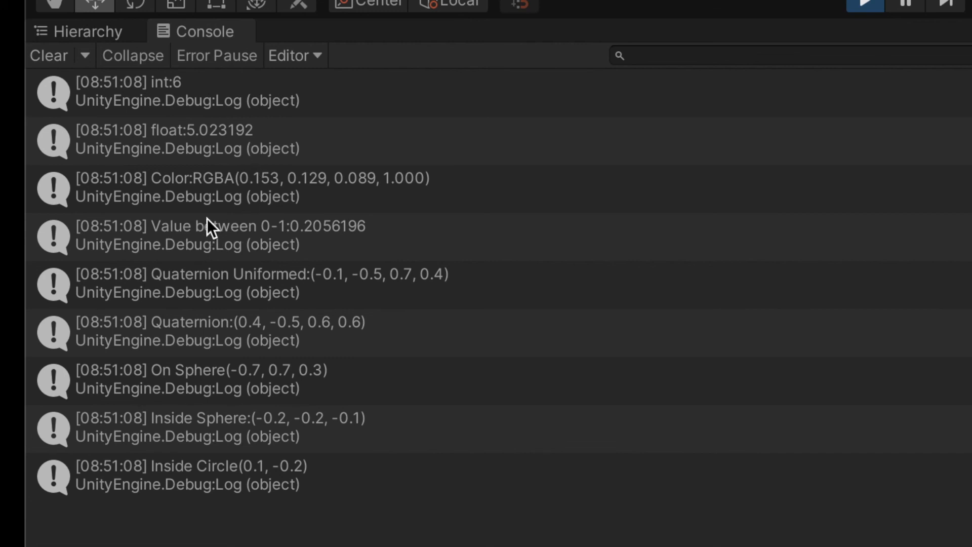
{"action": "mouse_move", "coordinate": [326, 193]}
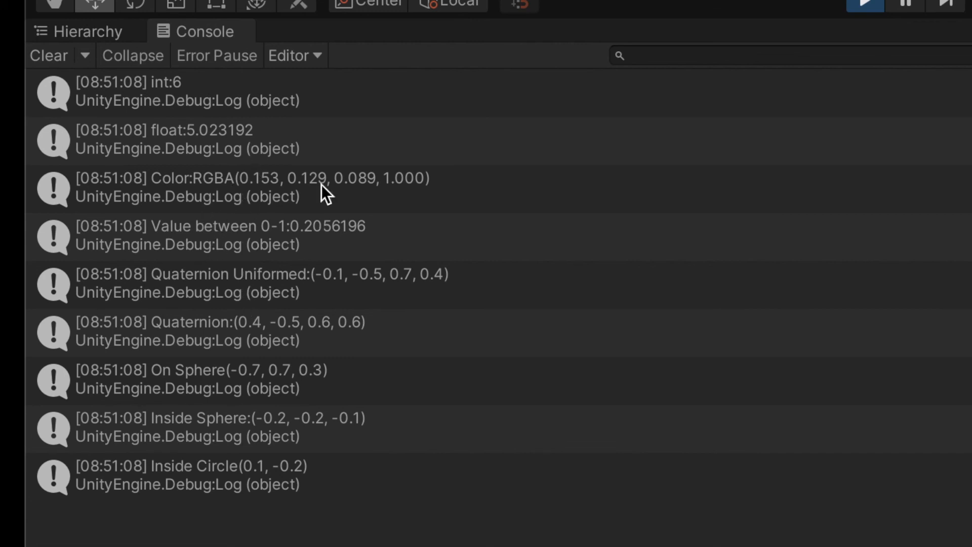
{"action": "mouse_move", "coordinate": [313, 263]}
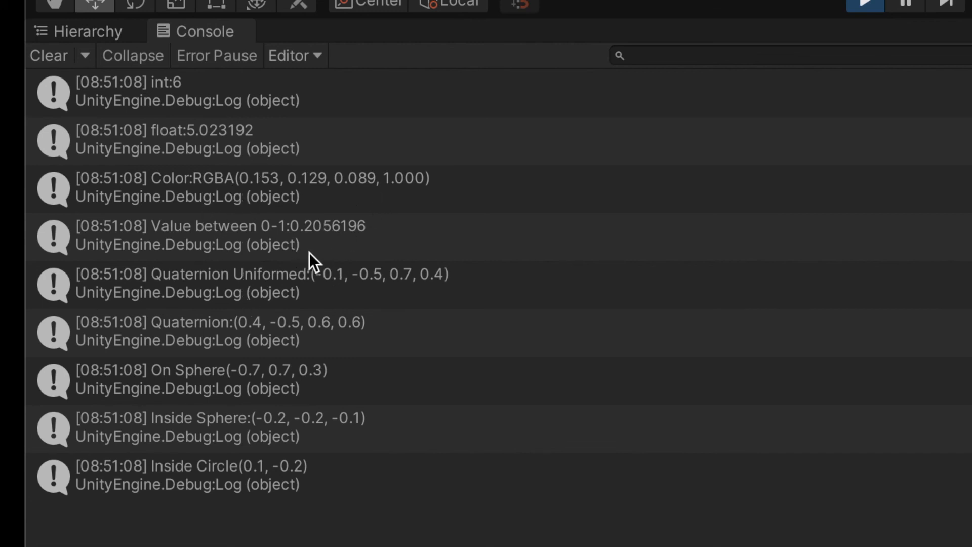
{"action": "mouse_move", "coordinate": [329, 248]}
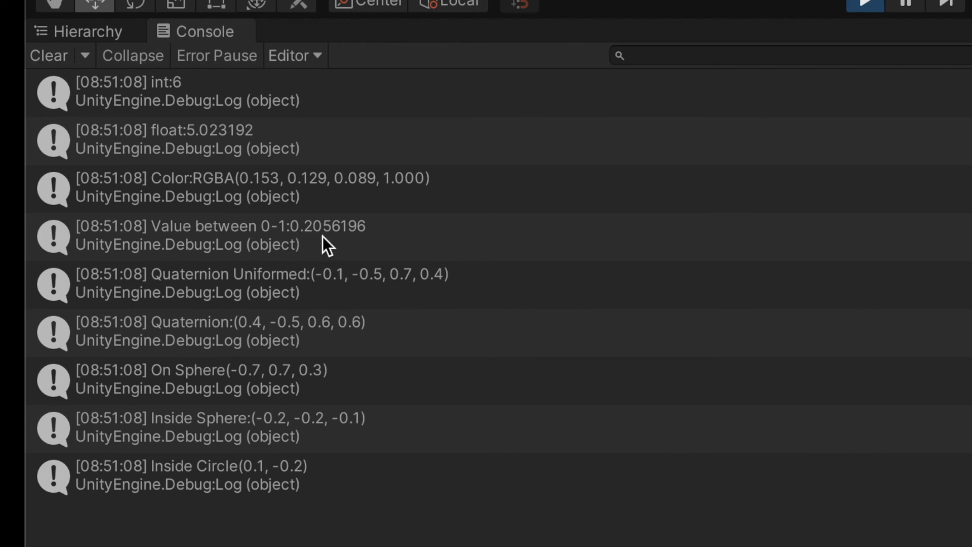
{"action": "mouse_move", "coordinate": [338, 344]}
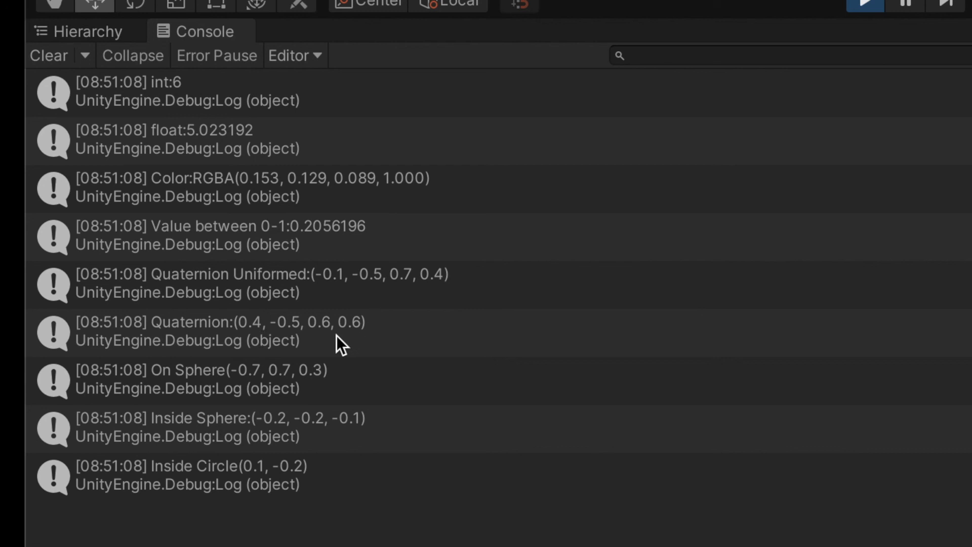
{"action": "mouse_move", "coordinate": [332, 372]}
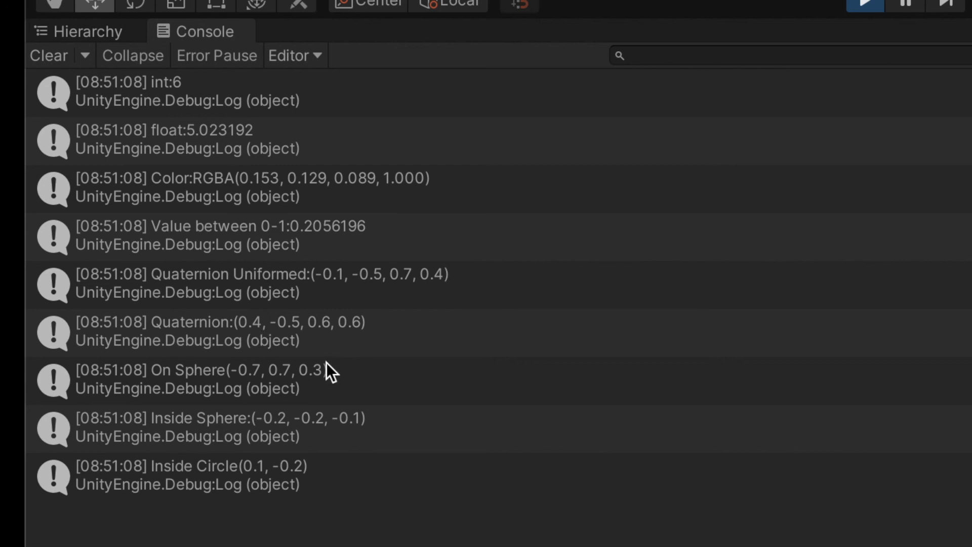
{"action": "mouse_move", "coordinate": [306, 412]}
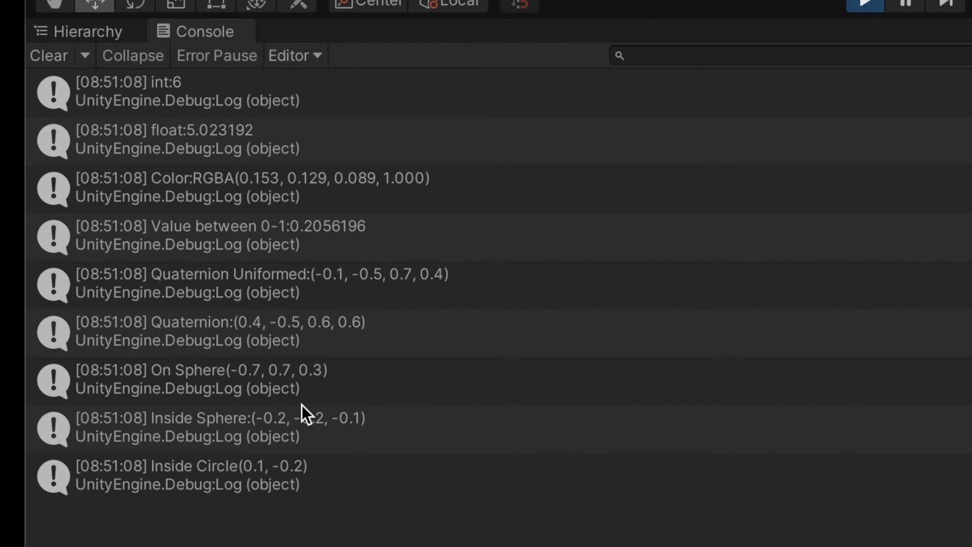
{"action": "mouse_move", "coordinate": [305, 398]}
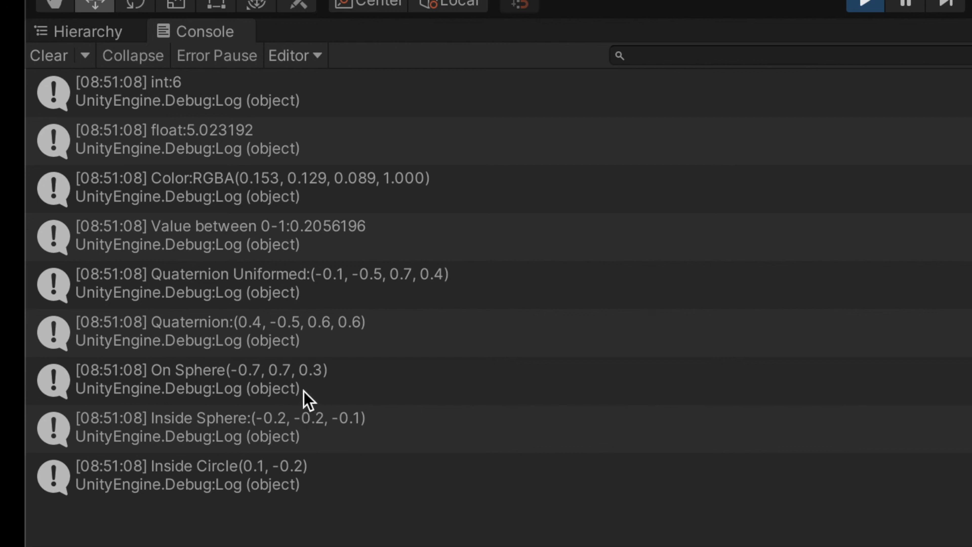